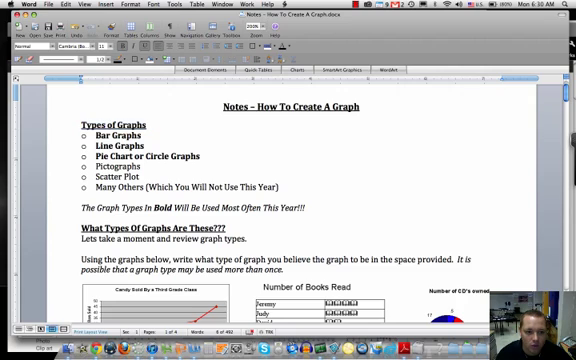
Step: Open the green line graph's Math Goodies source page and scroll to the NYC temperatures example
scroll("down", 3)
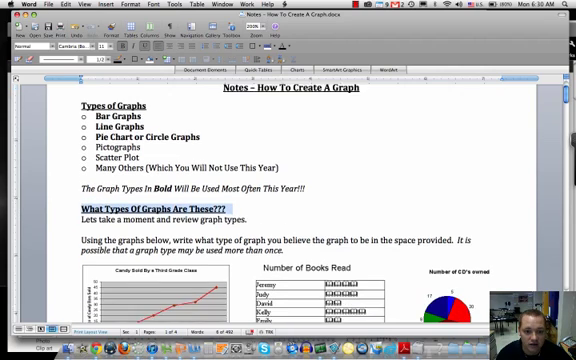
scroll("down", 3)
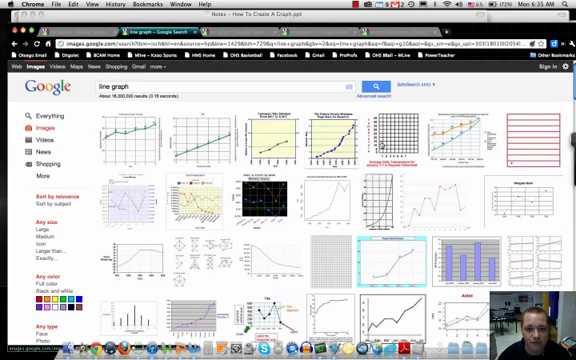
mouse_move(390, 145)
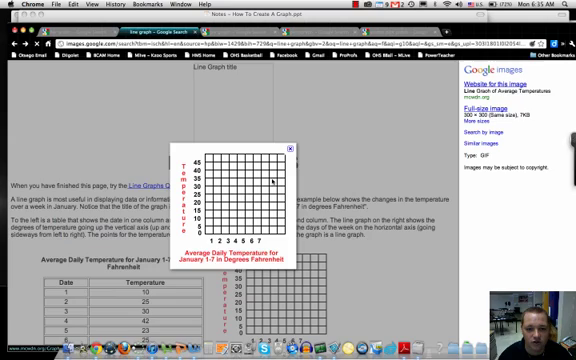
left_click(295, 148)
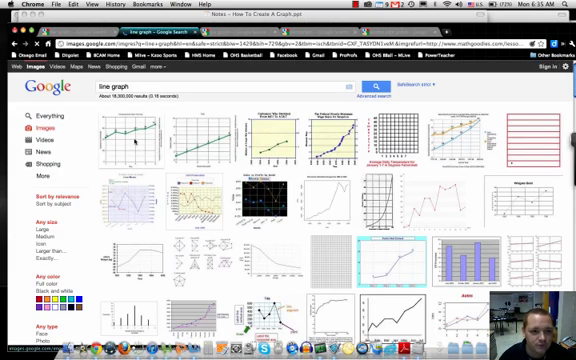
left_click(121, 146)
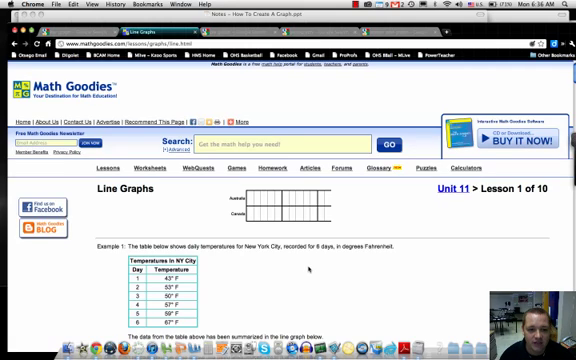
scroll("down", 3)
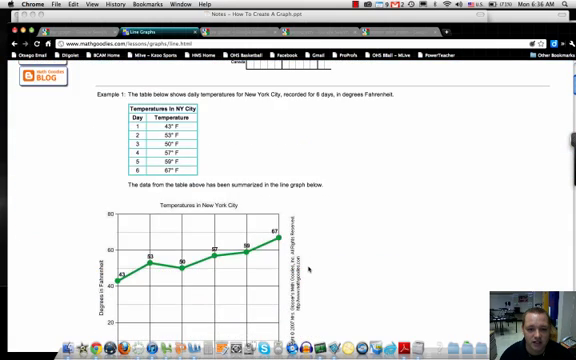
scroll("down", 3)
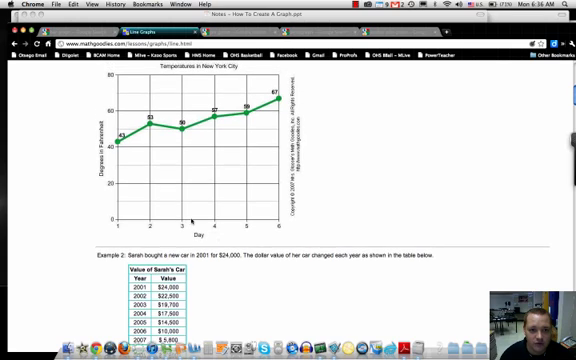
scroll("down", 3)
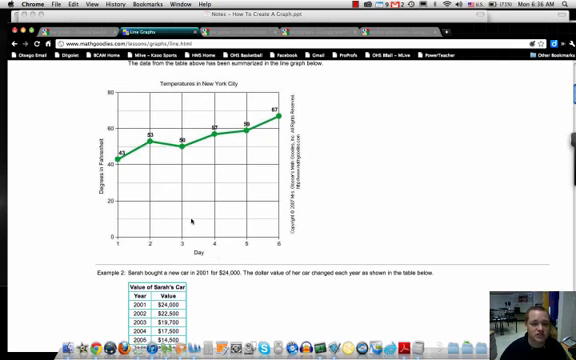